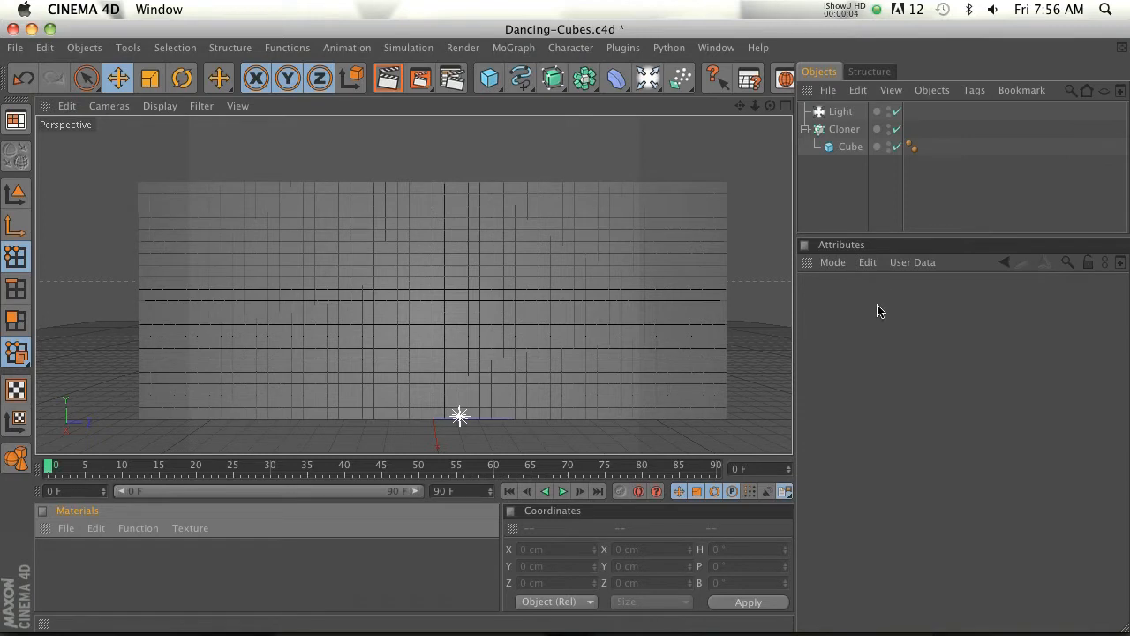
mouse_move(877, 307)
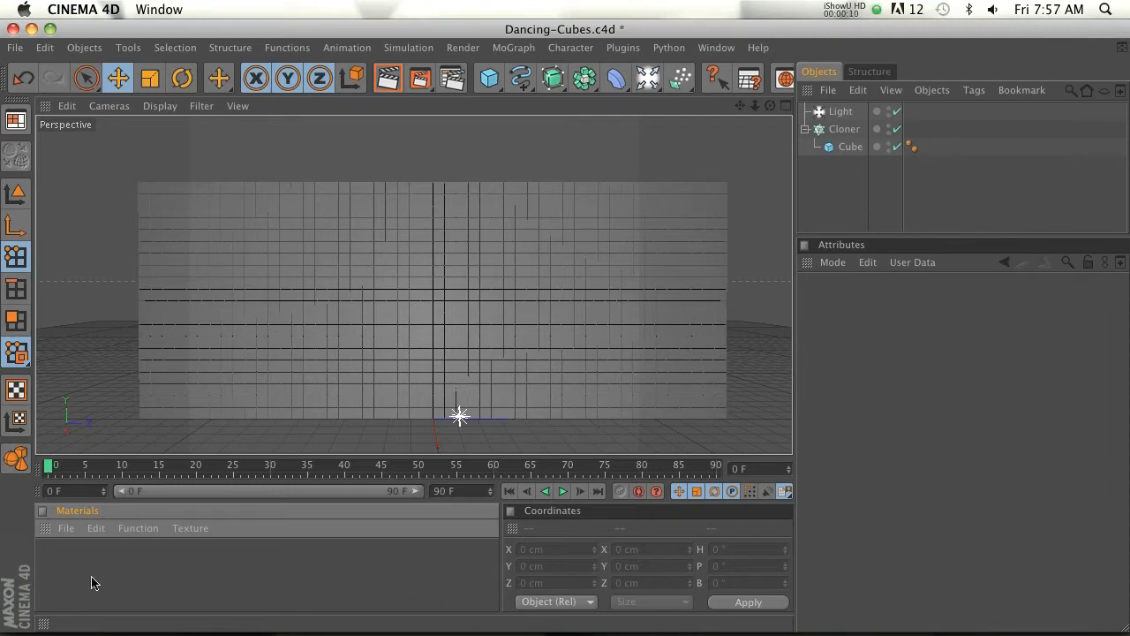
- Select the Cloner holding the cube grid to show its settings
click(844, 129)
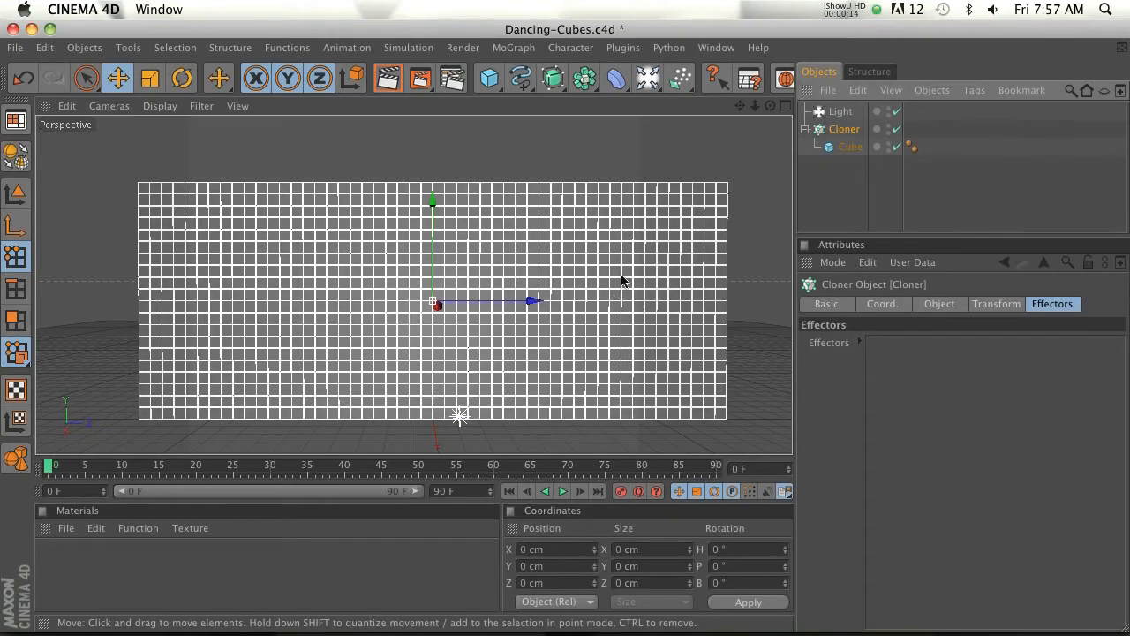
mouse_move(346, 349)
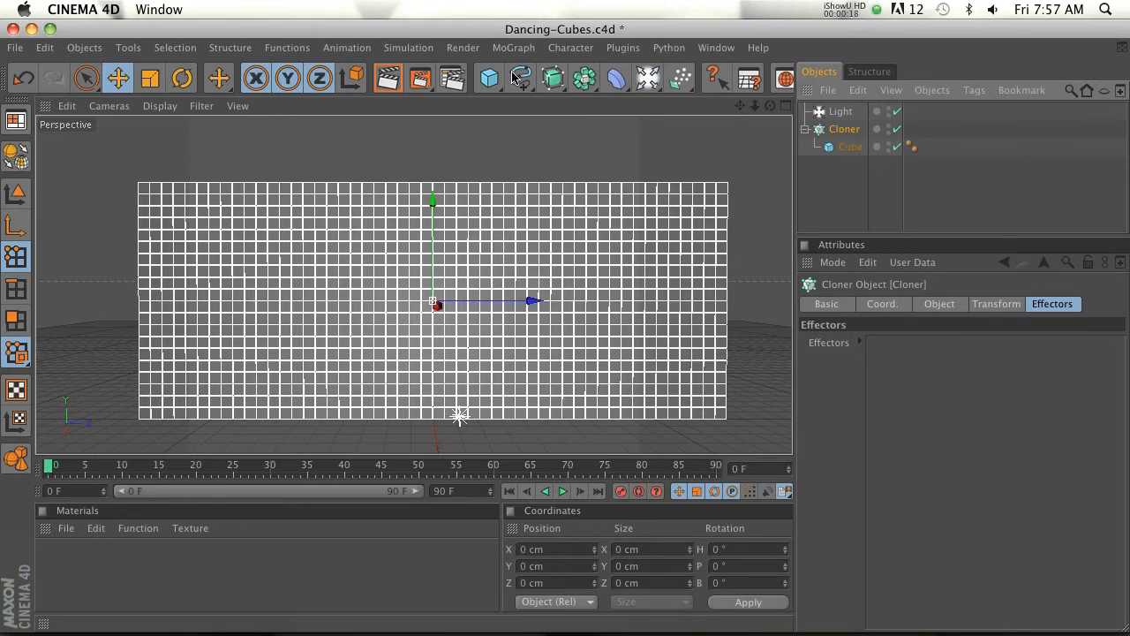
- Add a MoGraph Random effector with position offsets 0 cm and Color Mode On
click(514, 48)
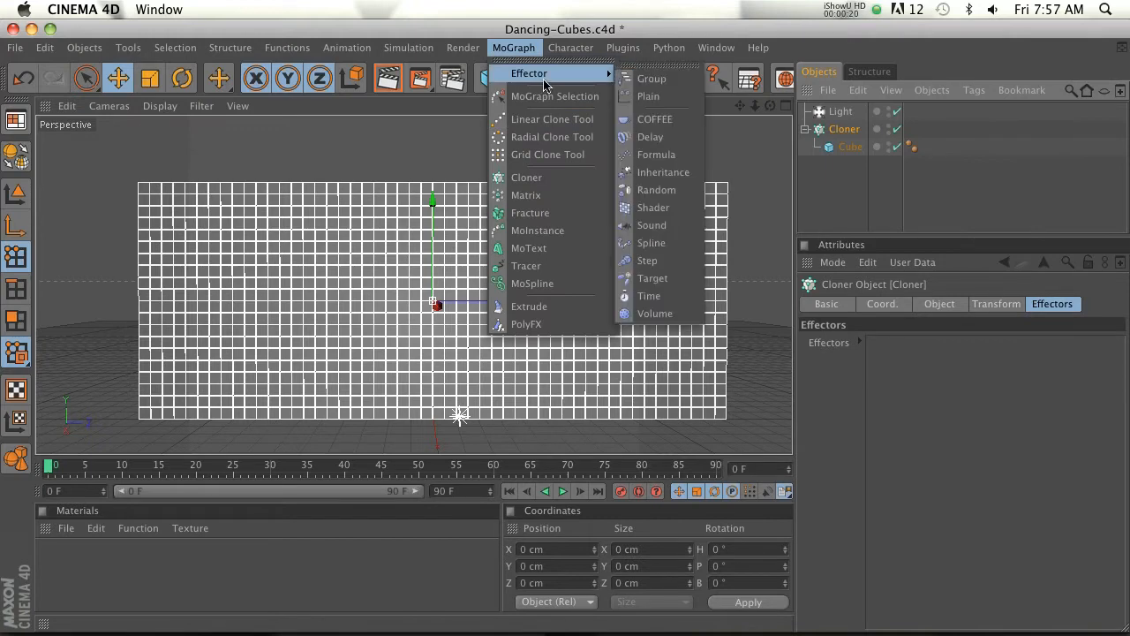
mouse_move(653, 206)
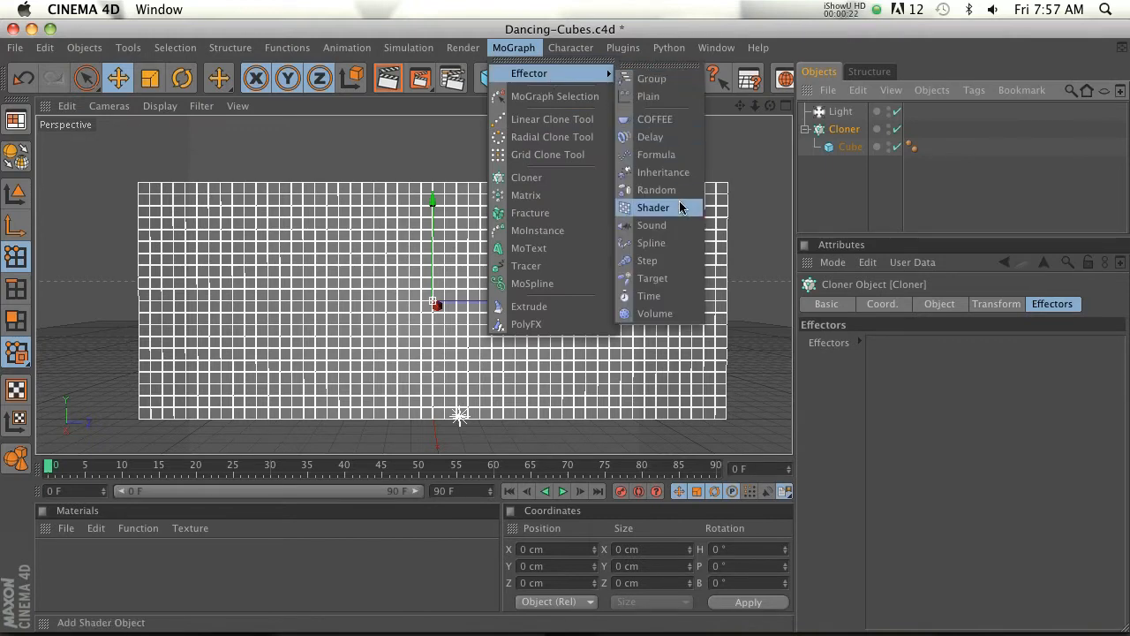
click(657, 191)
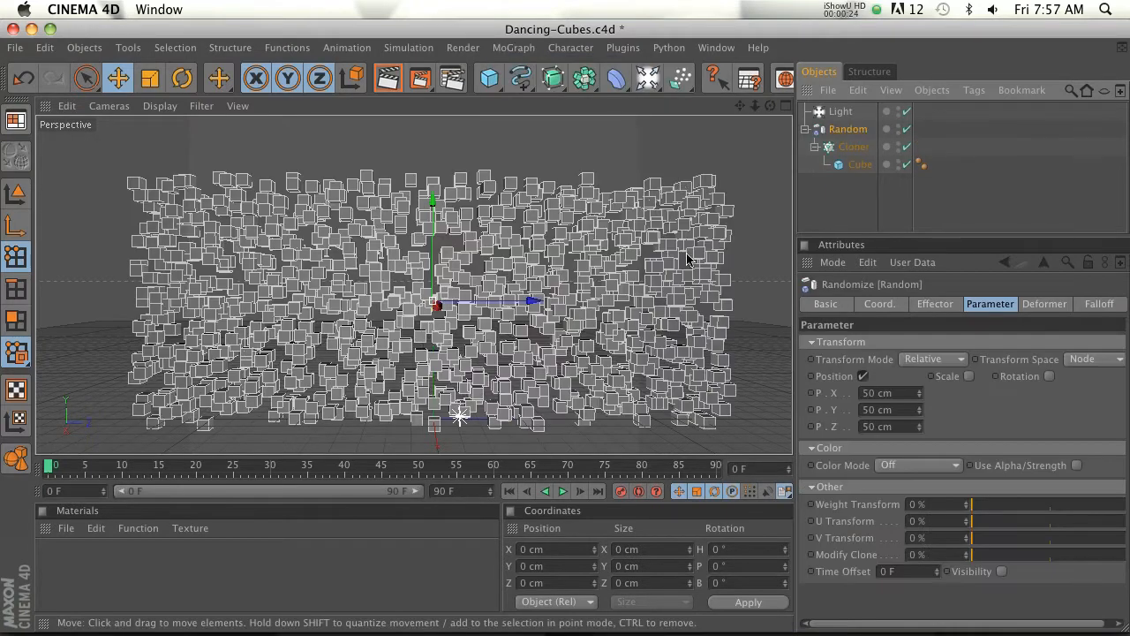
click(883, 392)
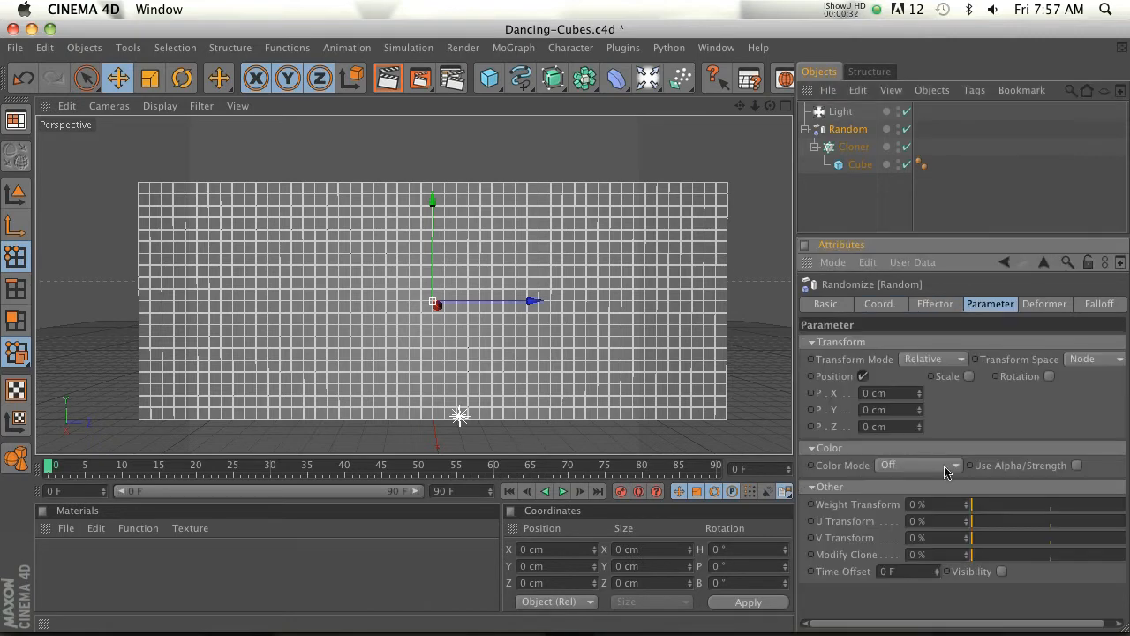
click(918, 464)
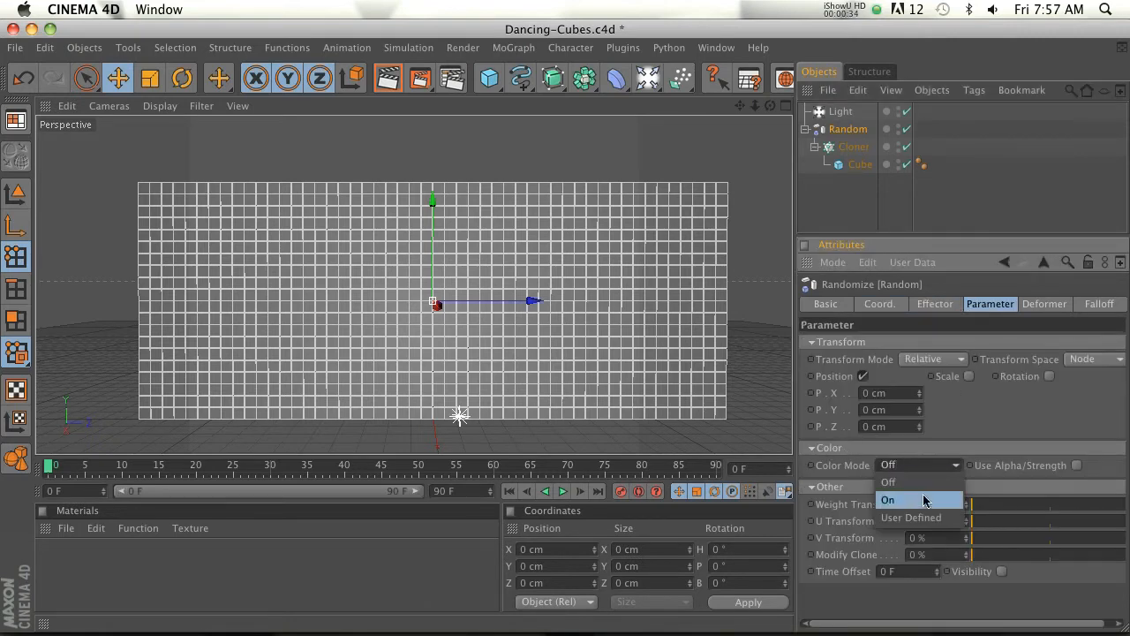
click(888, 500)
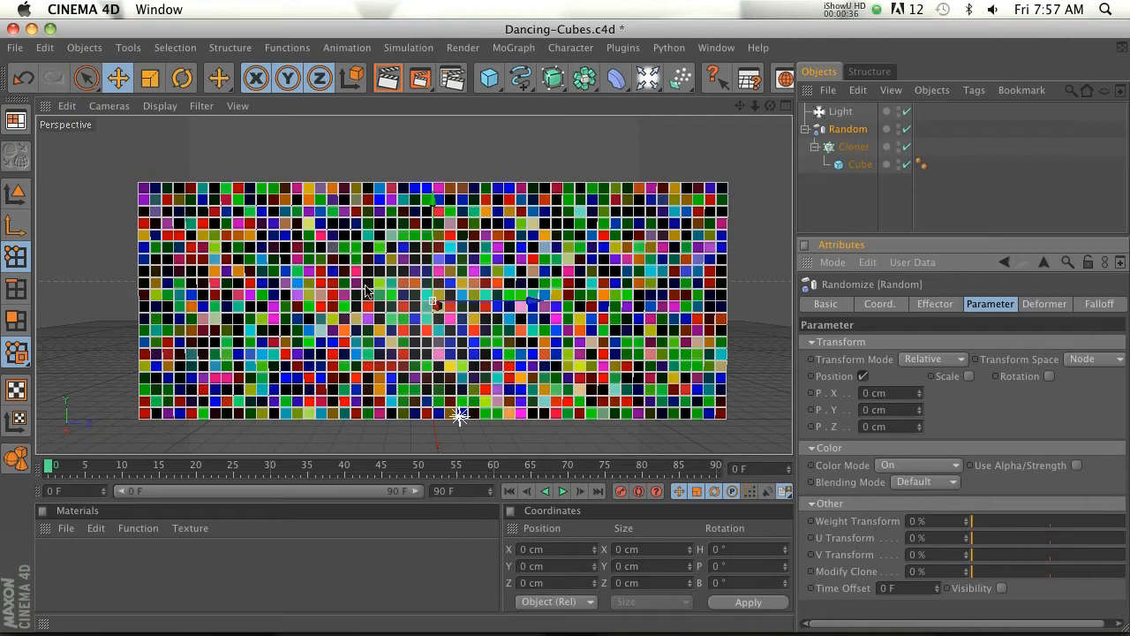
- Create material Mat with a MoGraph Multi Shader in its colour channel, Shader 1 set to Color
double_click(55, 562)
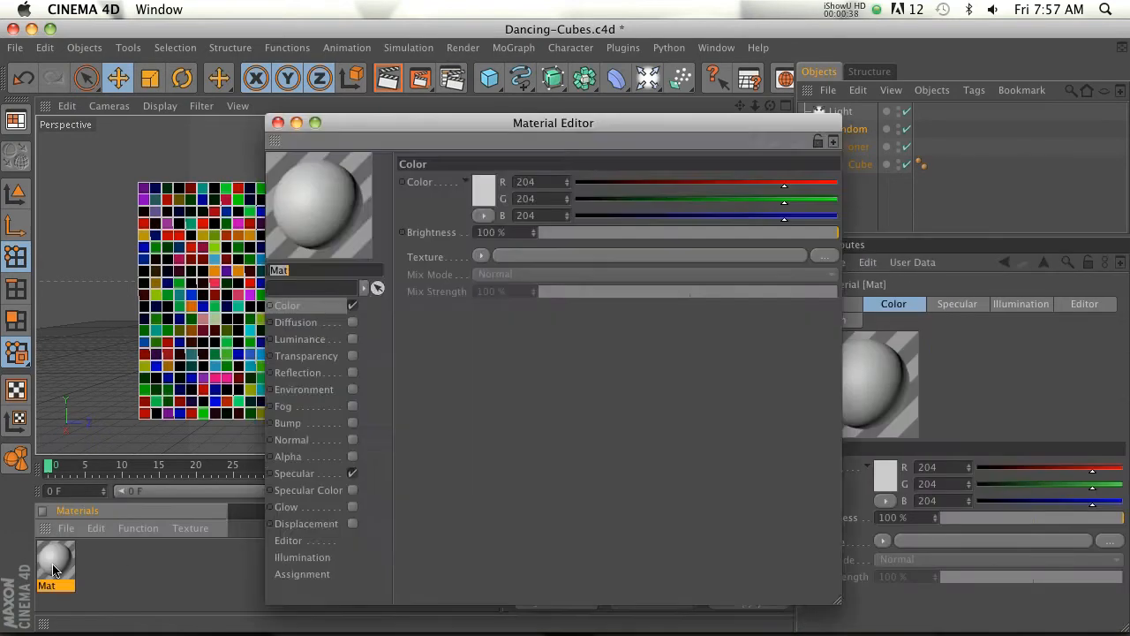
click(480, 256)
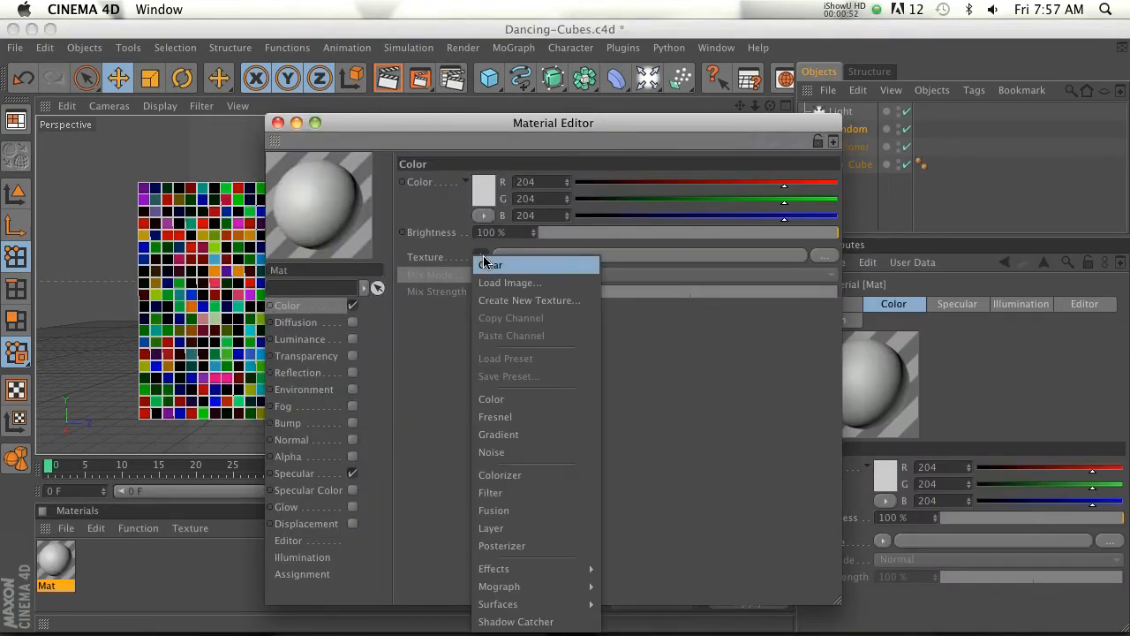
mouse_move(498, 587)
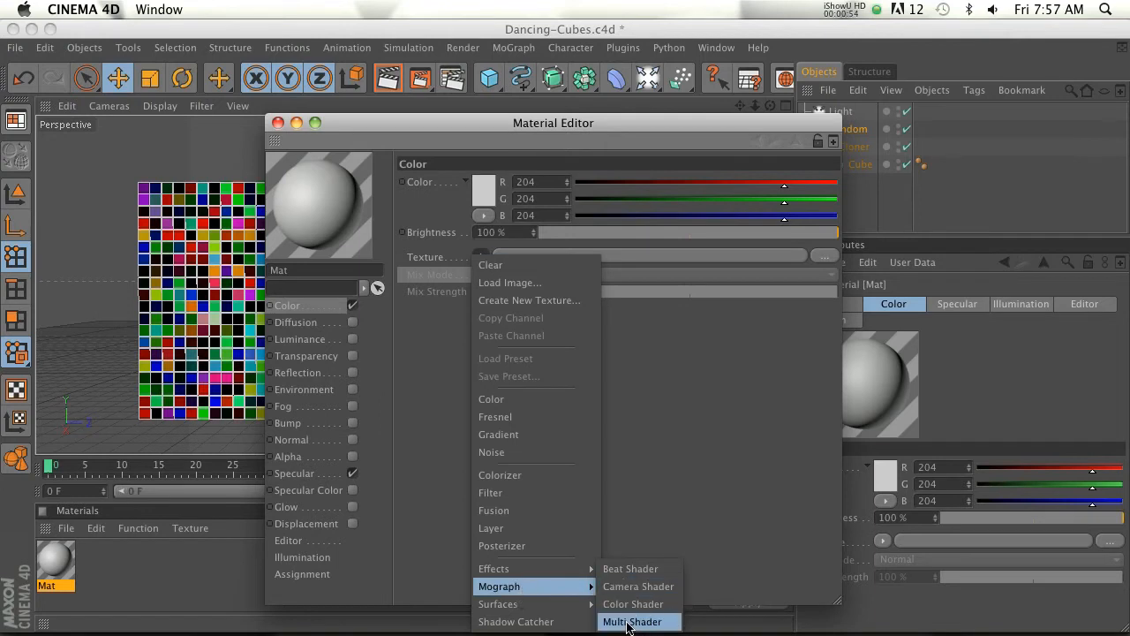
click(632, 622)
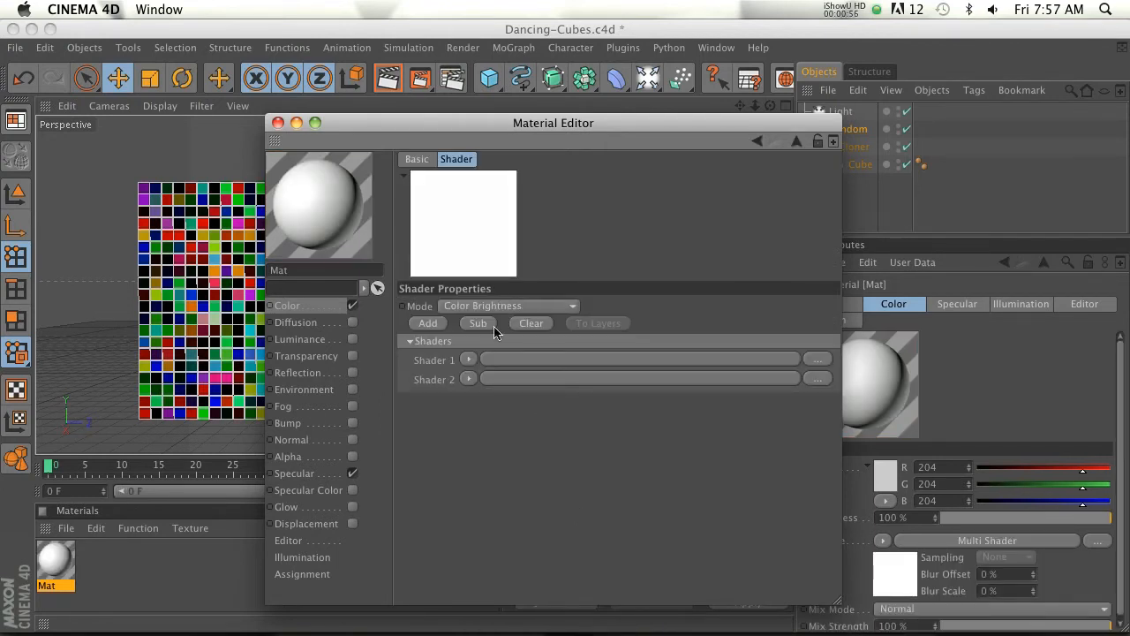
click(470, 360)
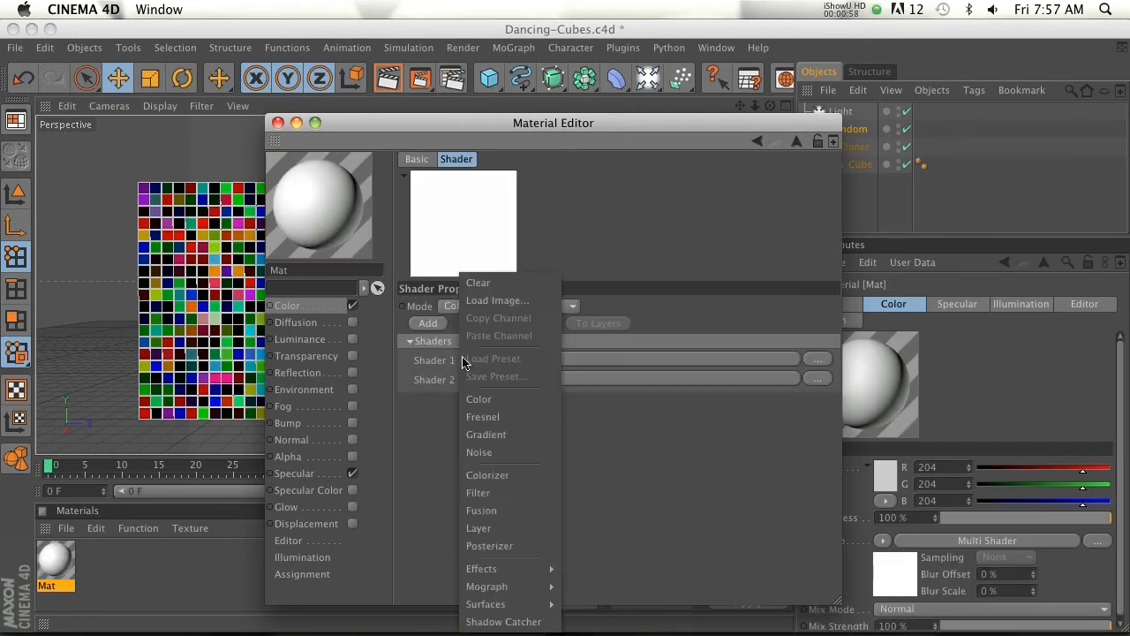
click(479, 399)
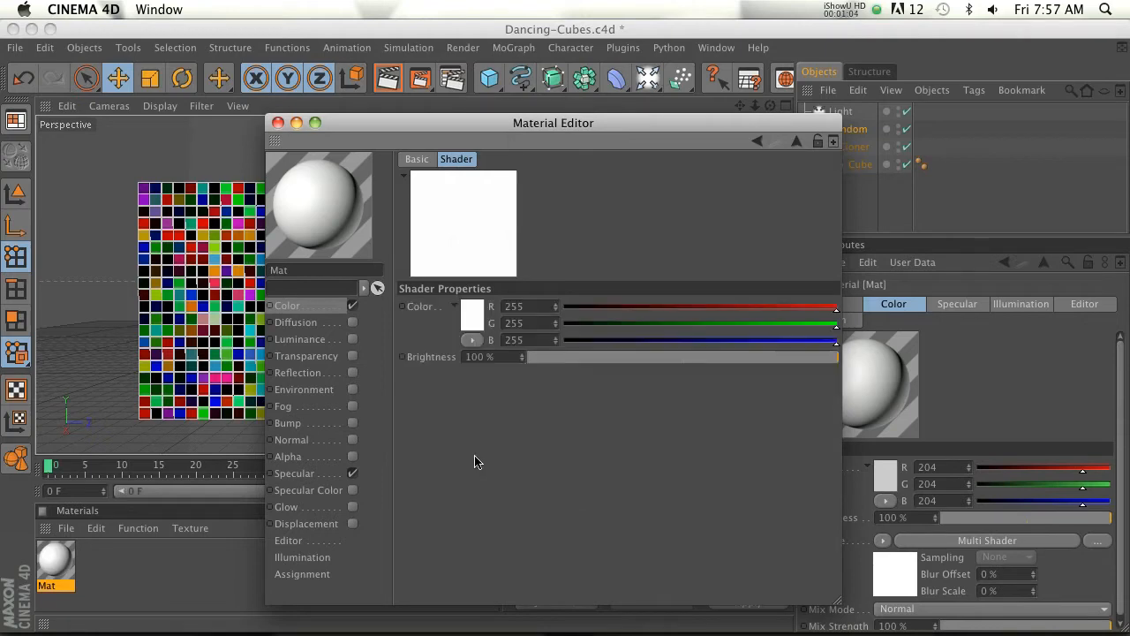
- Give that colour shader a slightly bluish off-white and finish the material
click(471, 315)
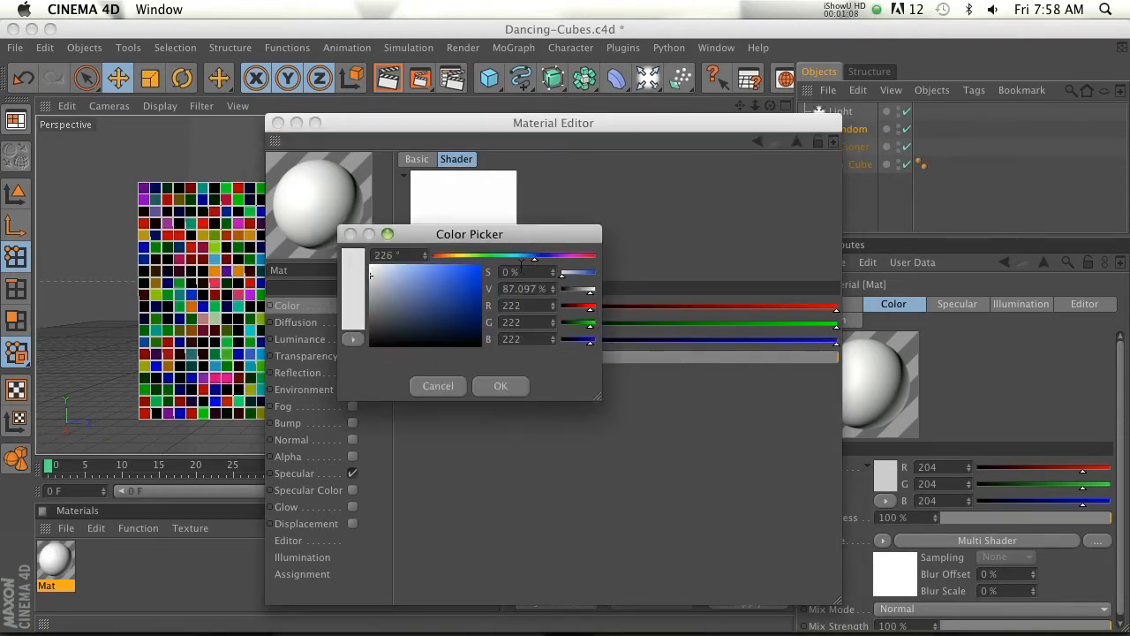
click(373, 276)
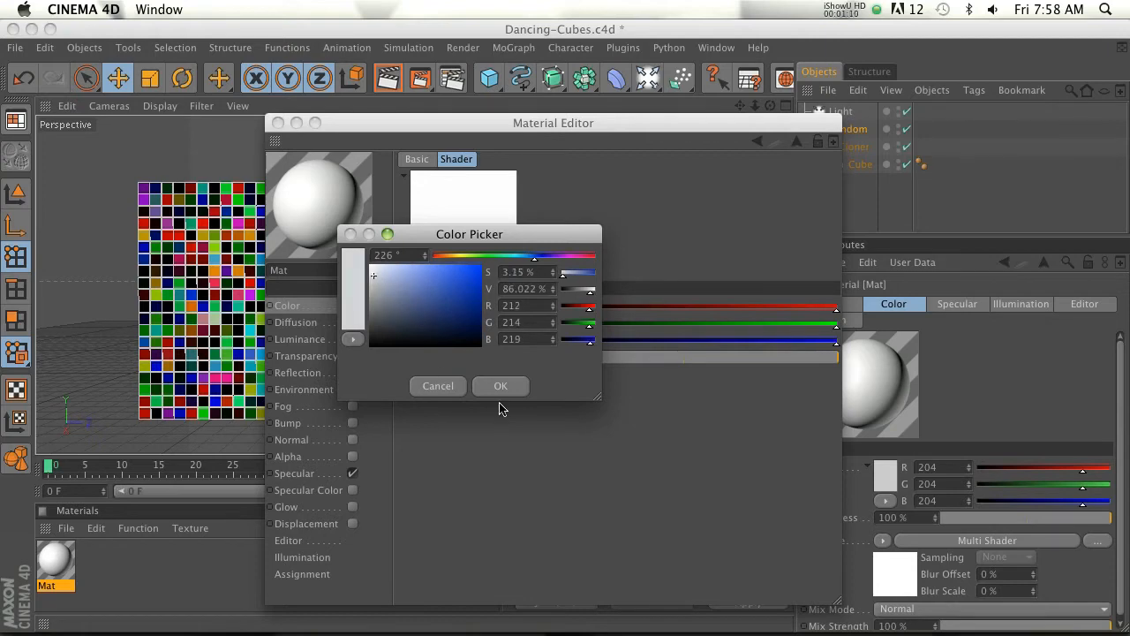
click(500, 385)
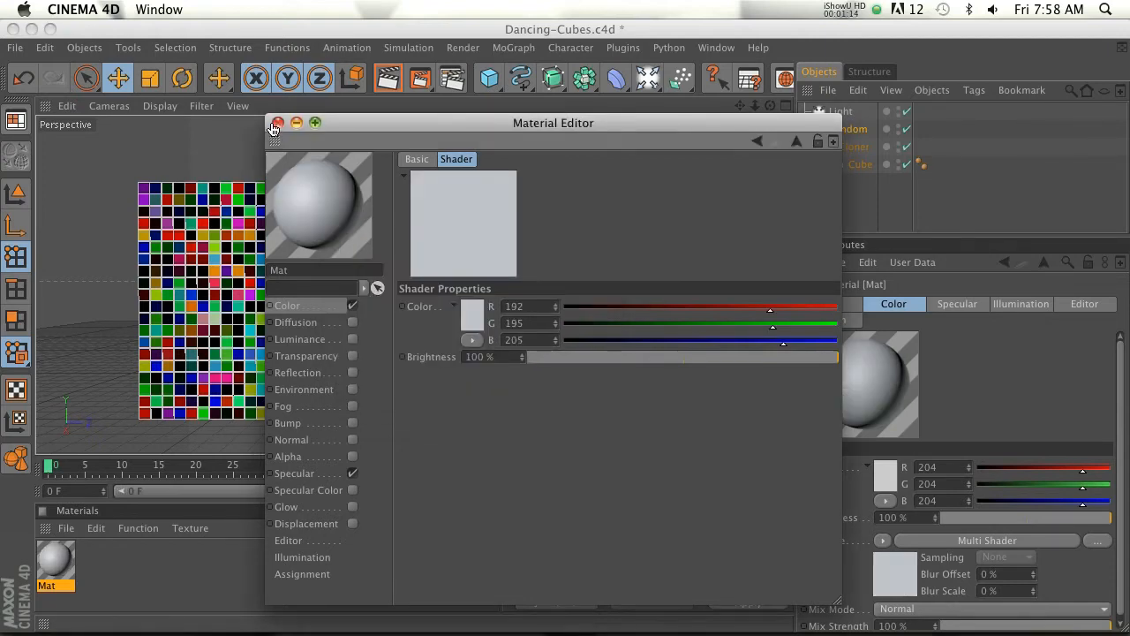
click(277, 123)
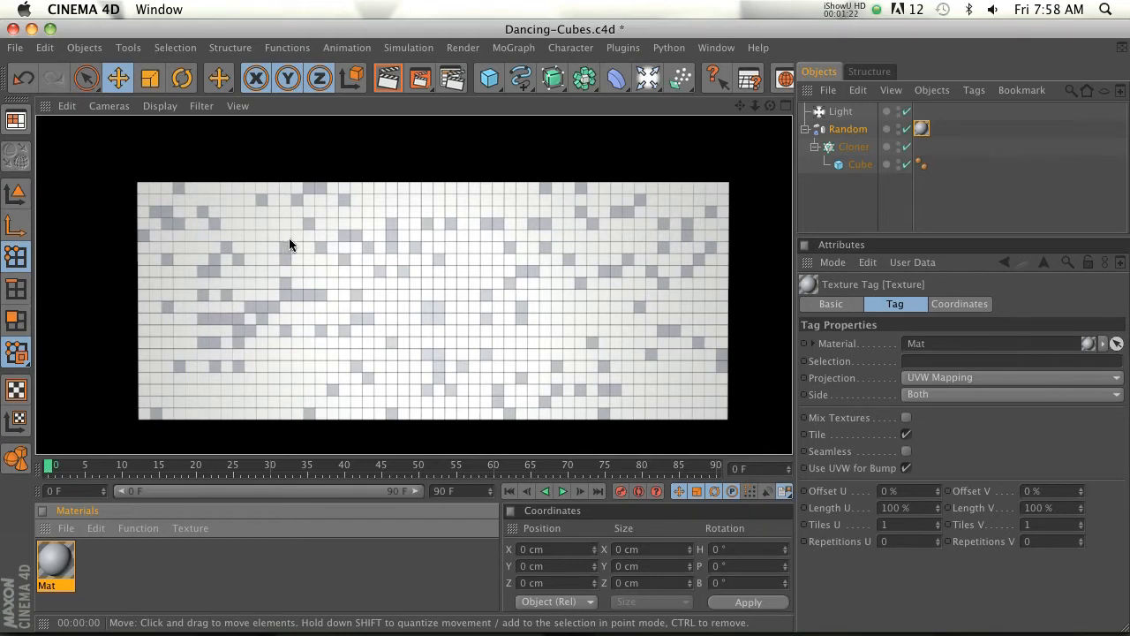
mouse_move(475, 284)
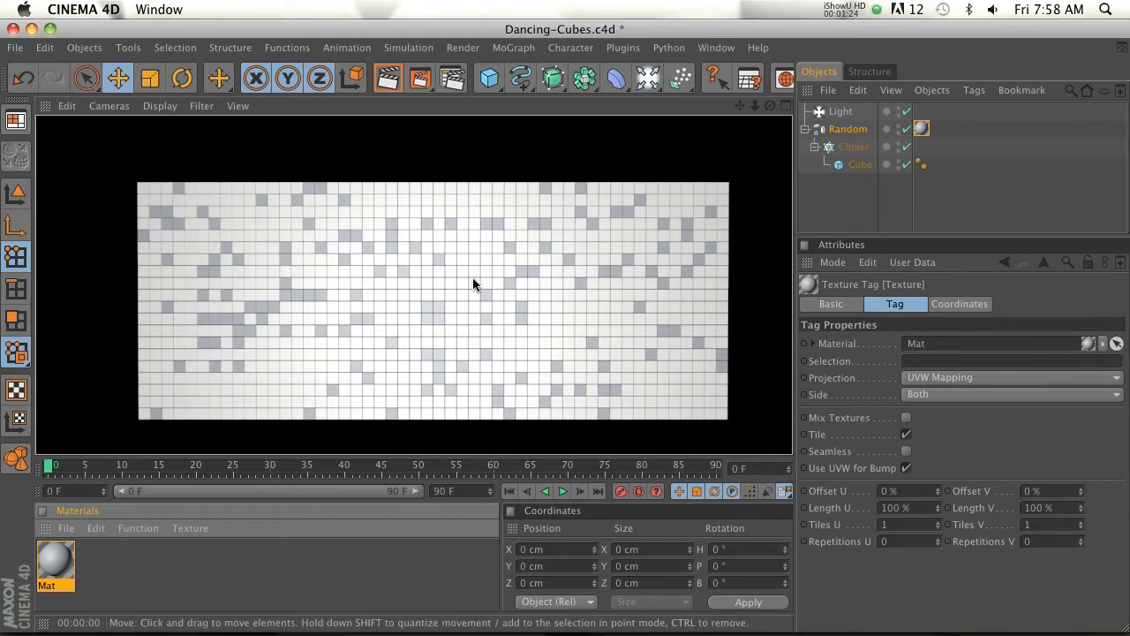
mouse_move(366, 392)
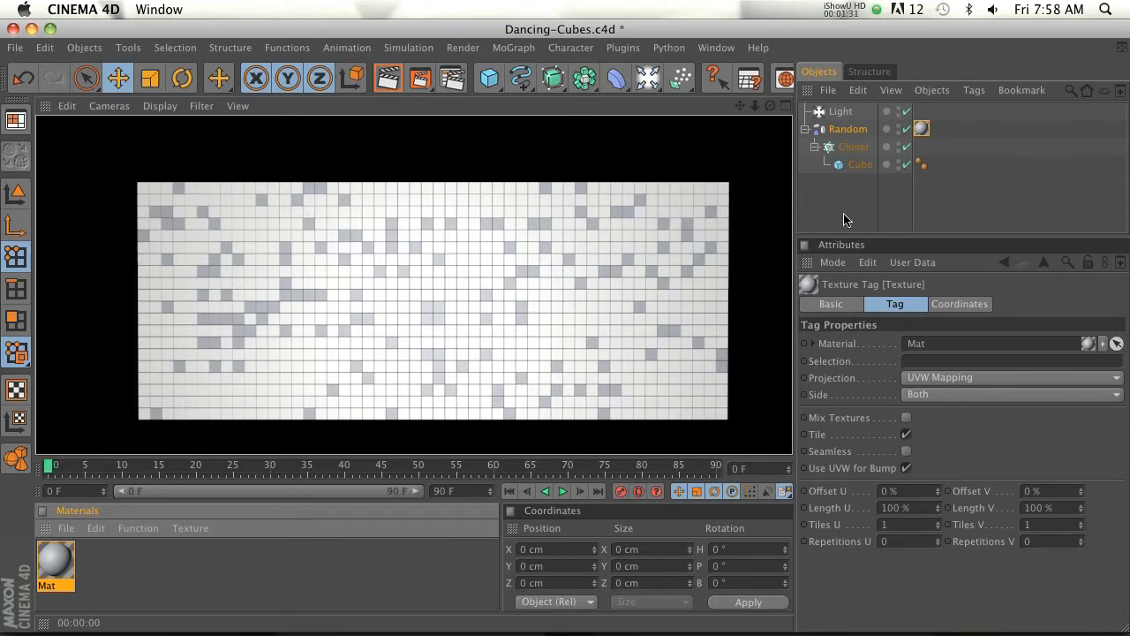
- Select the Random effector in the Object Manager
click(847, 129)
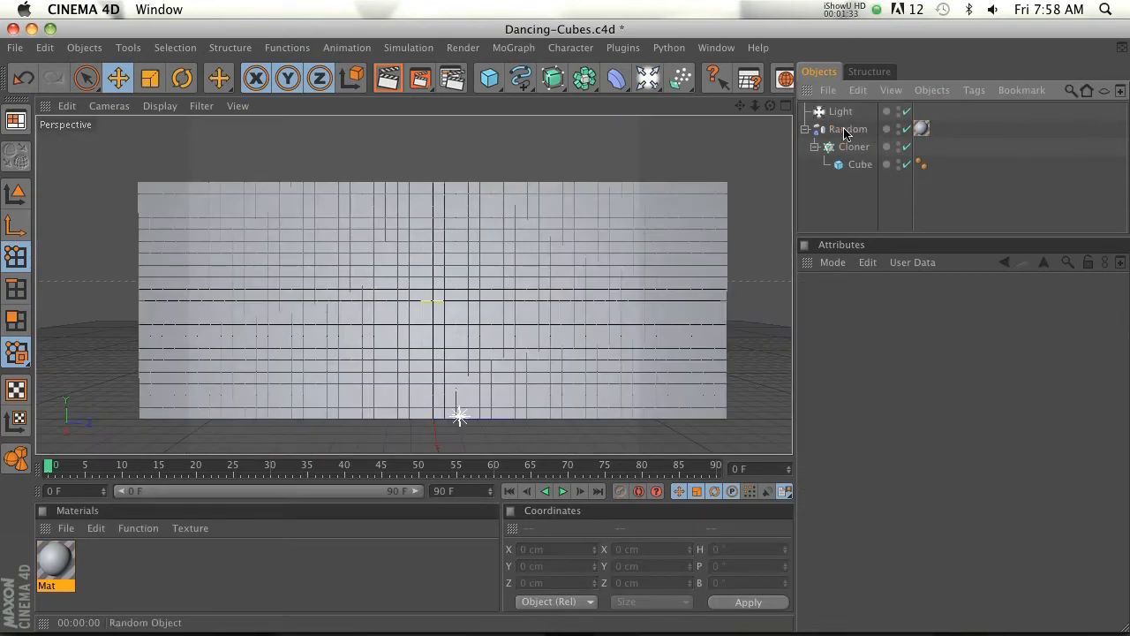
- Show the Random effector's seed and enable Enhanced OpenGL so cube colours appear
click(847, 129)
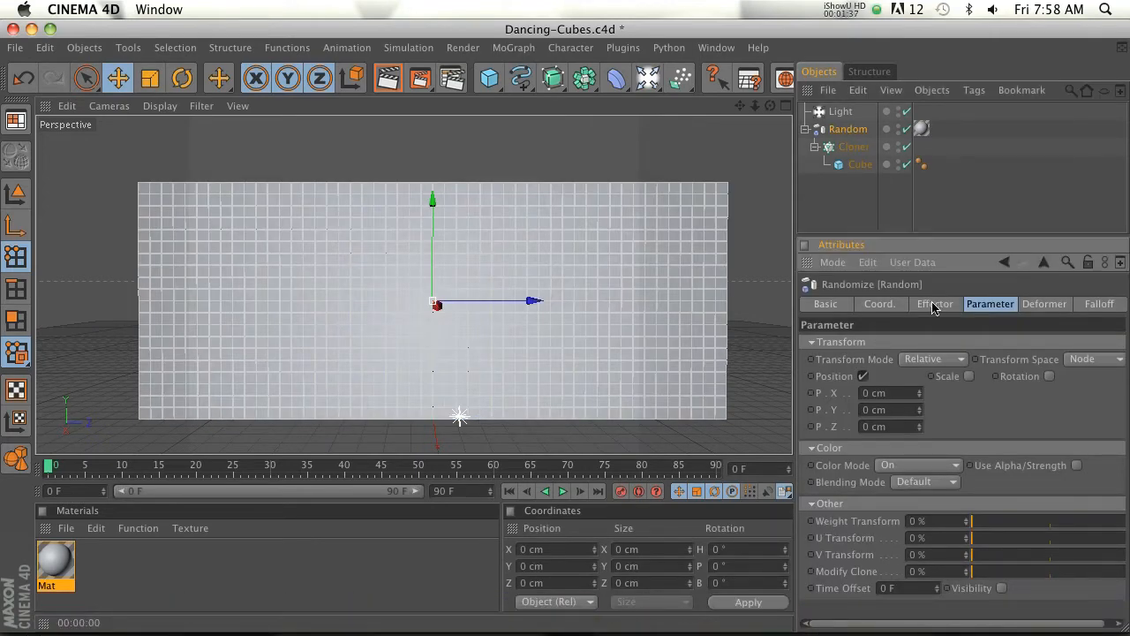
click(936, 303)
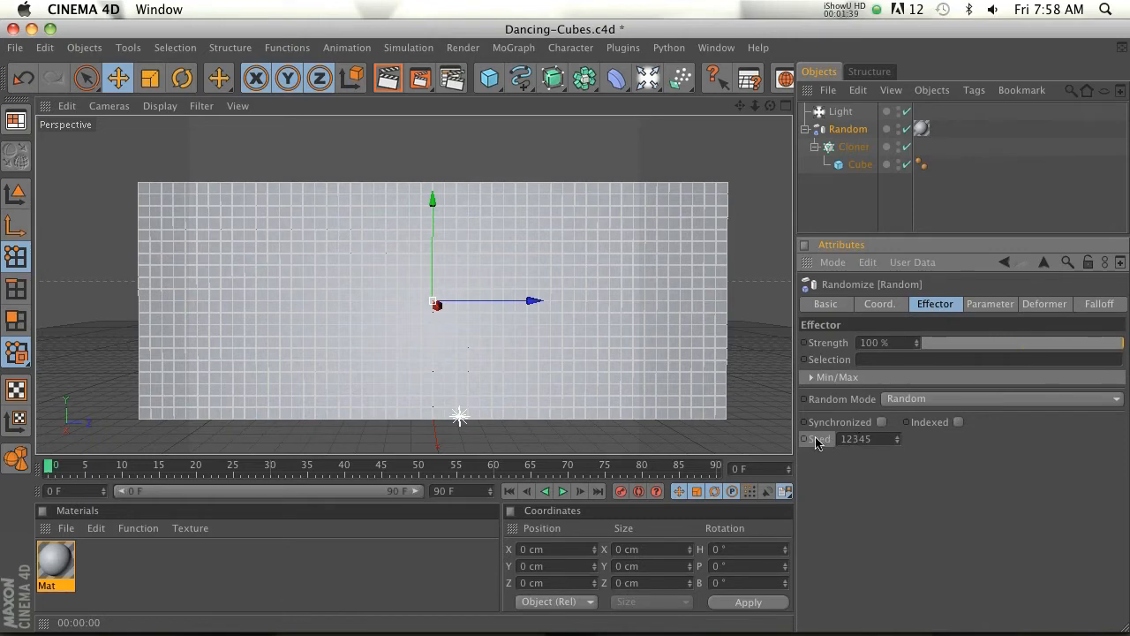
click(856, 438)
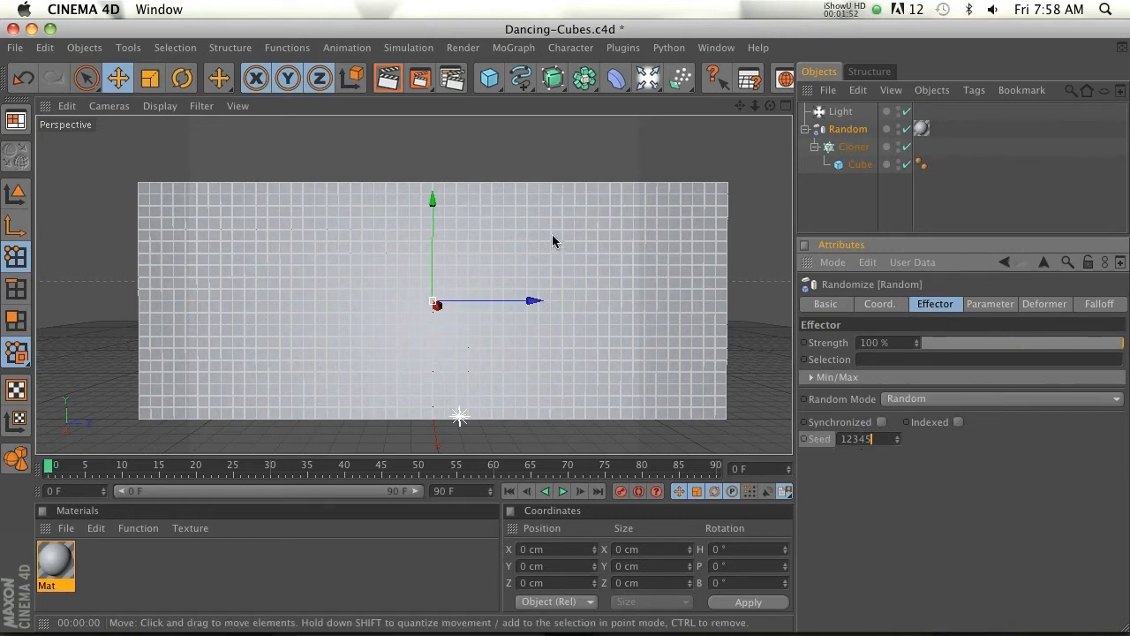
mouse_move(590, 233)
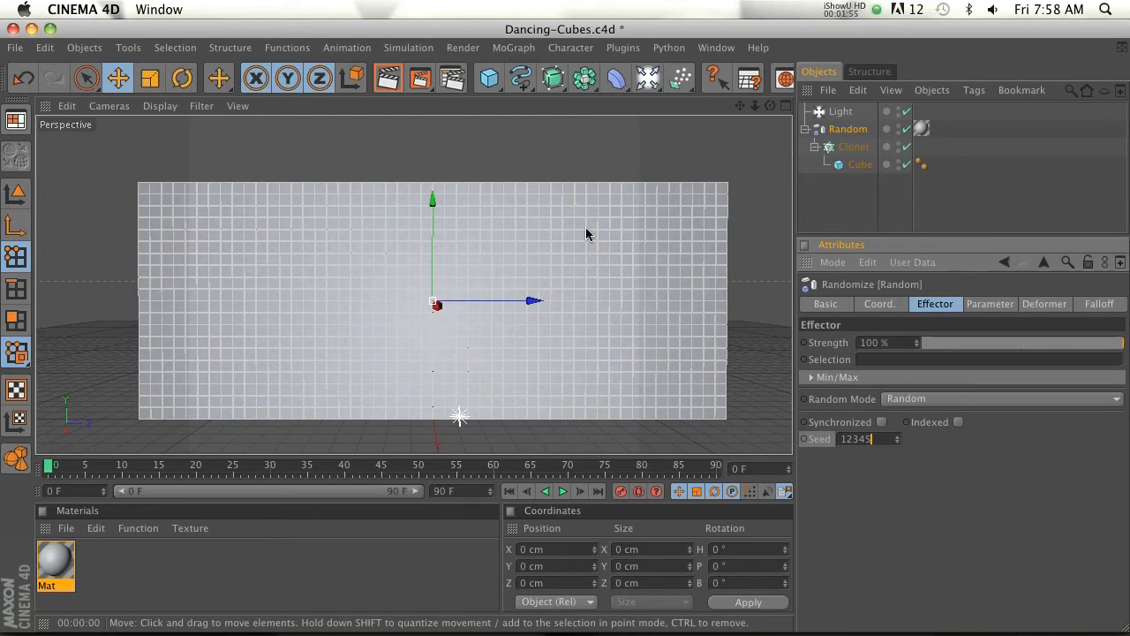
mouse_move(348, 124)
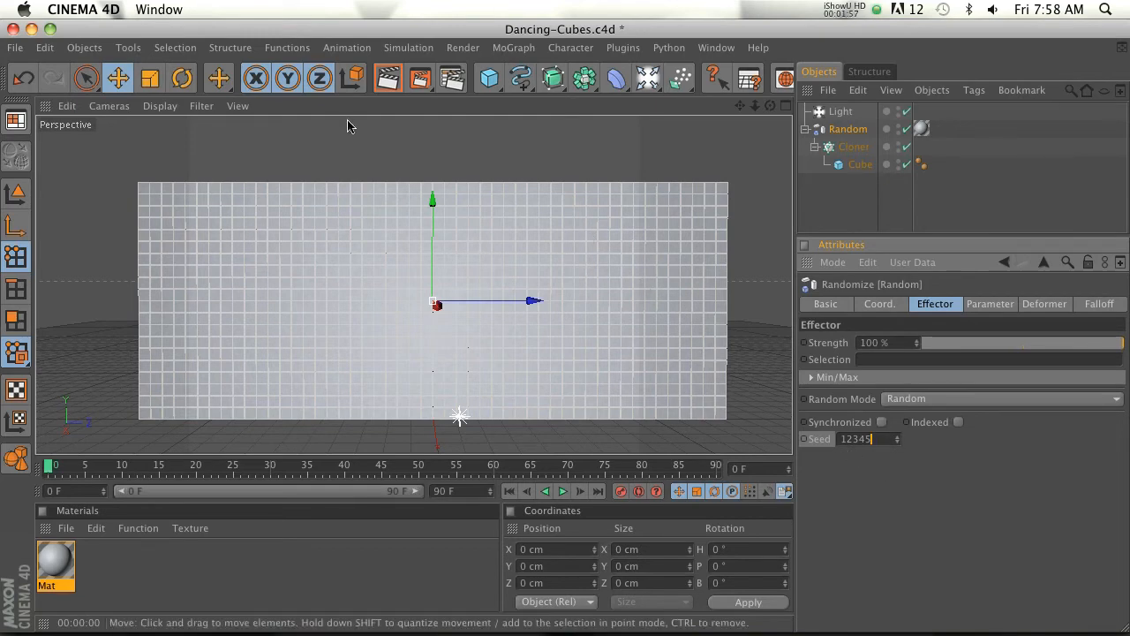
click(159, 106)
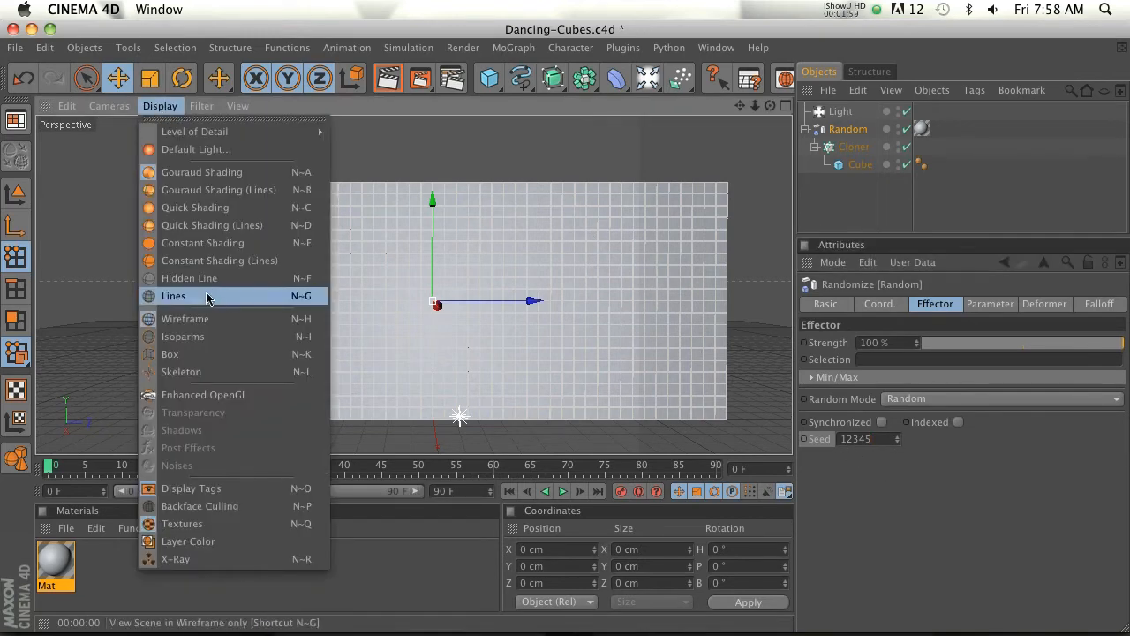
mouse_move(203, 395)
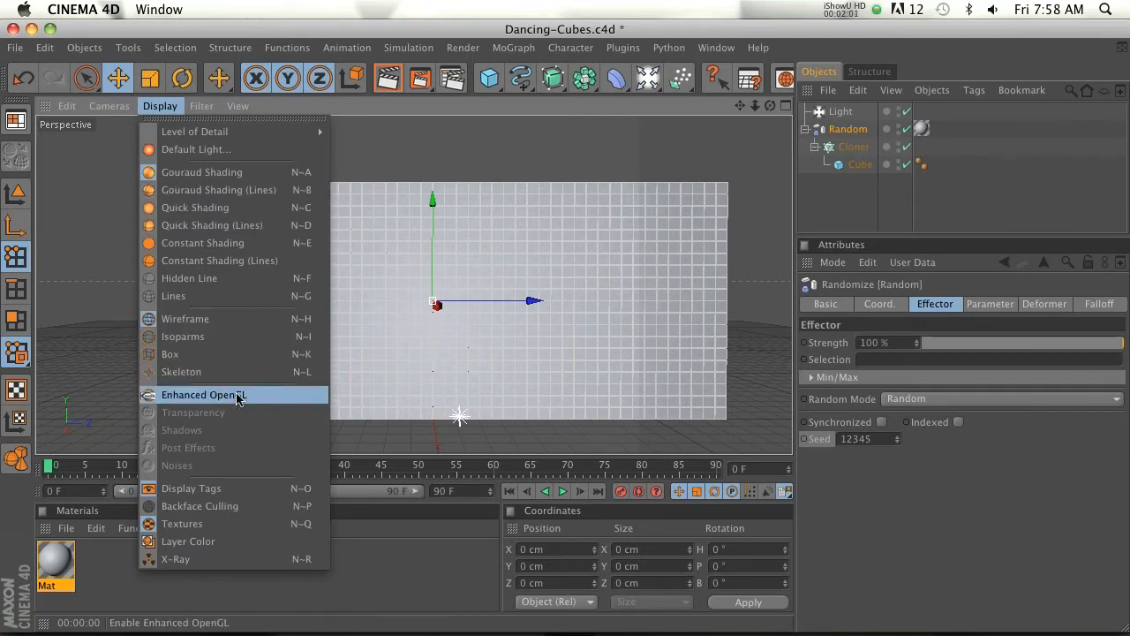
click(203, 395)
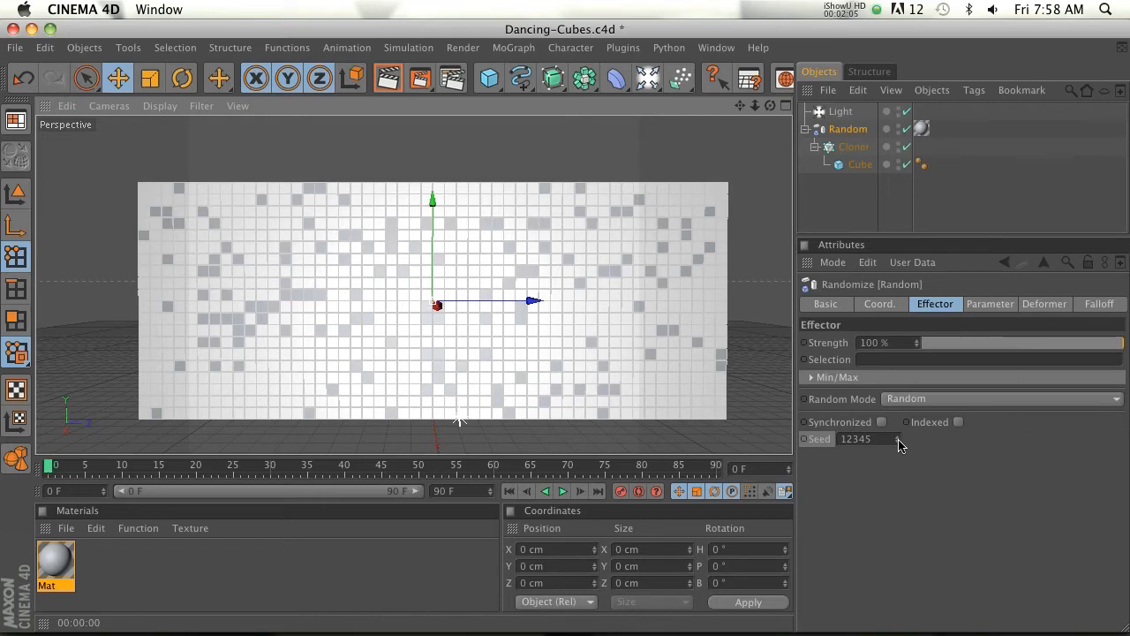
- Step the random seed up four times to reshuffle the darker cubes
click(899, 438)
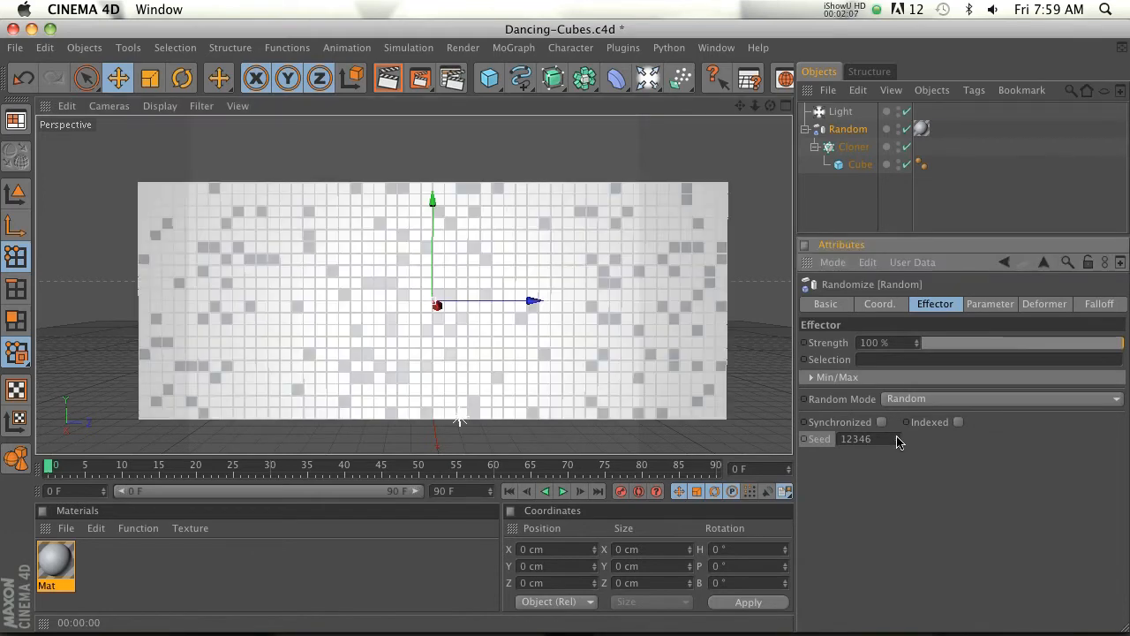
click(897, 435)
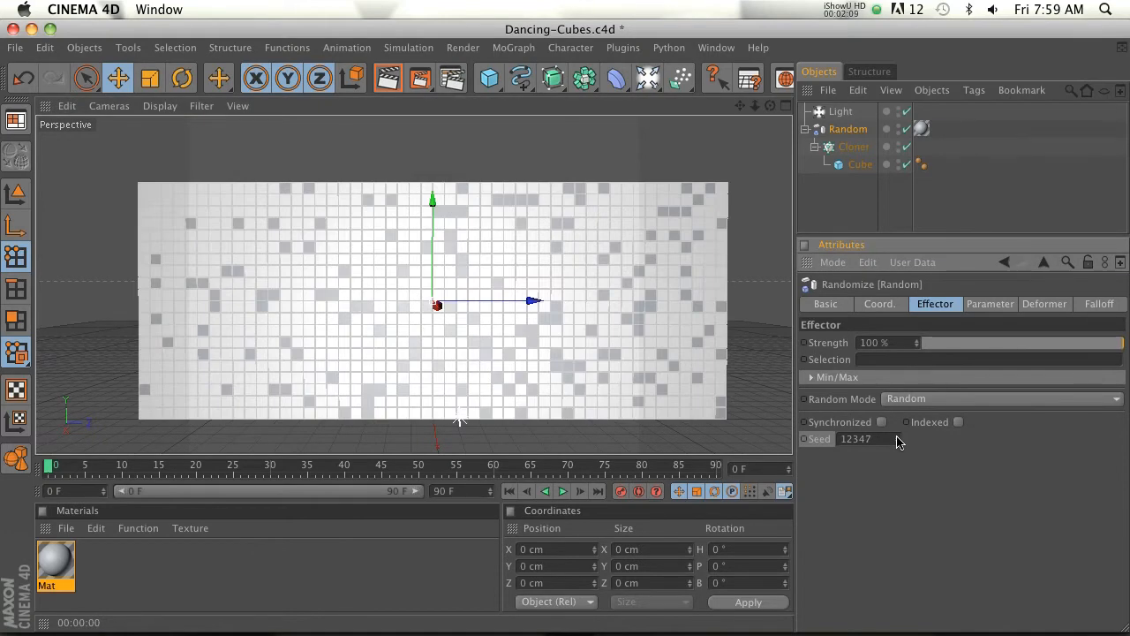
click(897, 436)
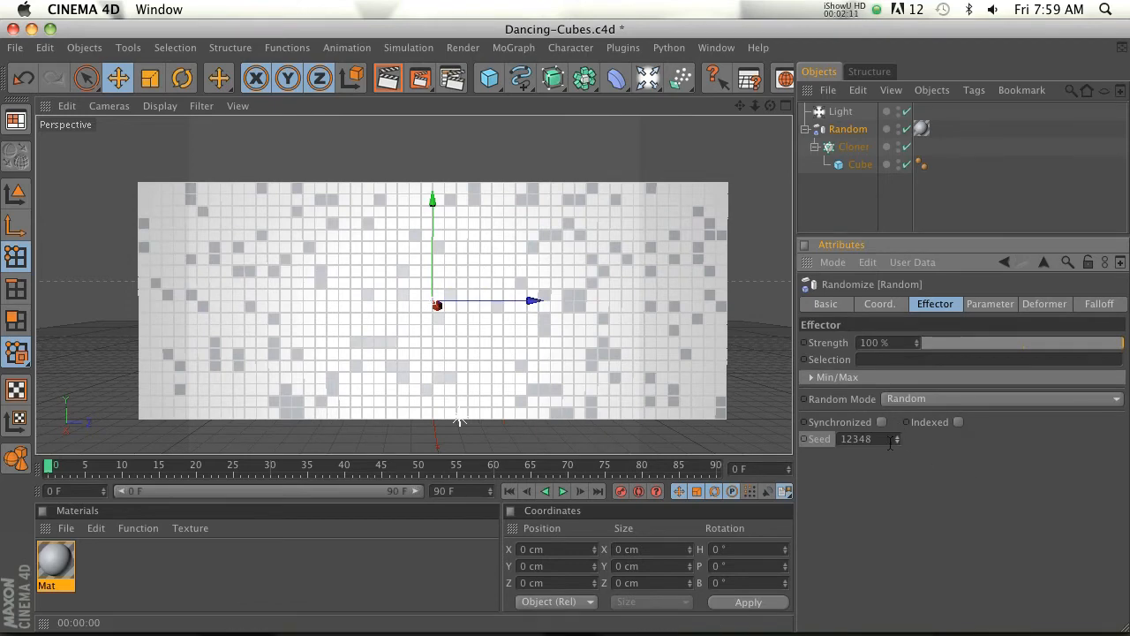
click(897, 438)
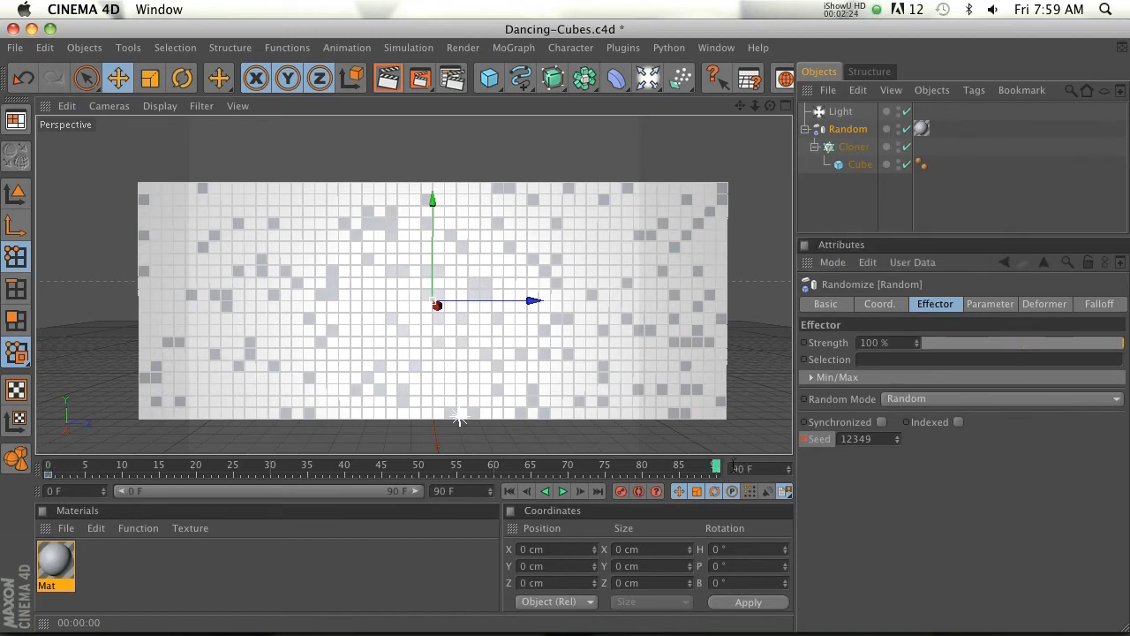
- Change the seed at the last frame and record a keyframe for it
click(856, 438)
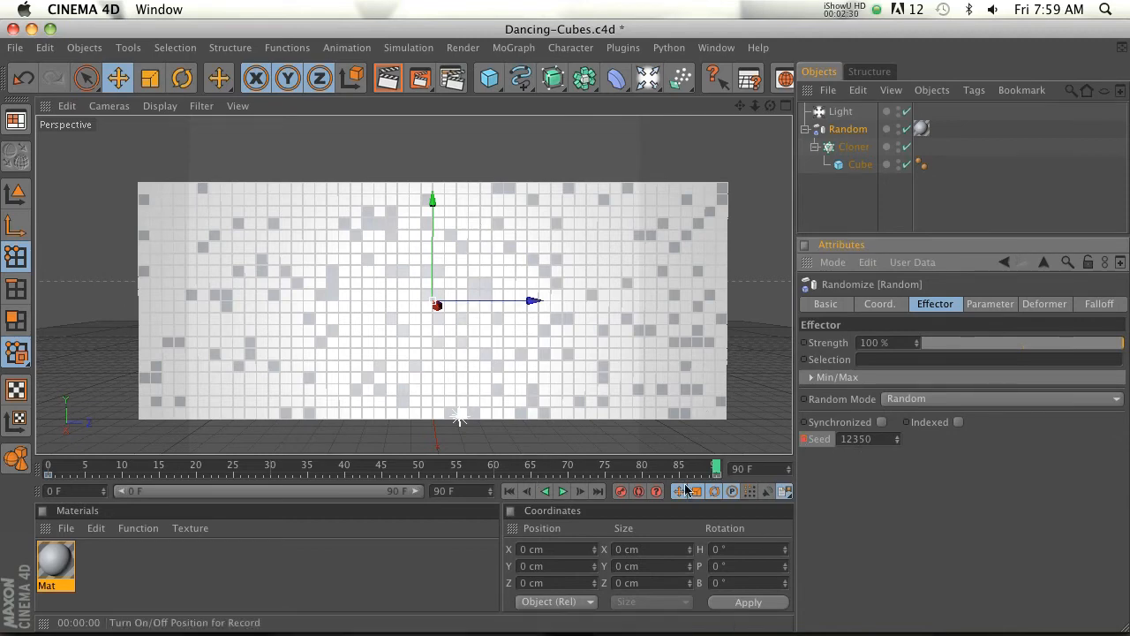
click(564, 491)
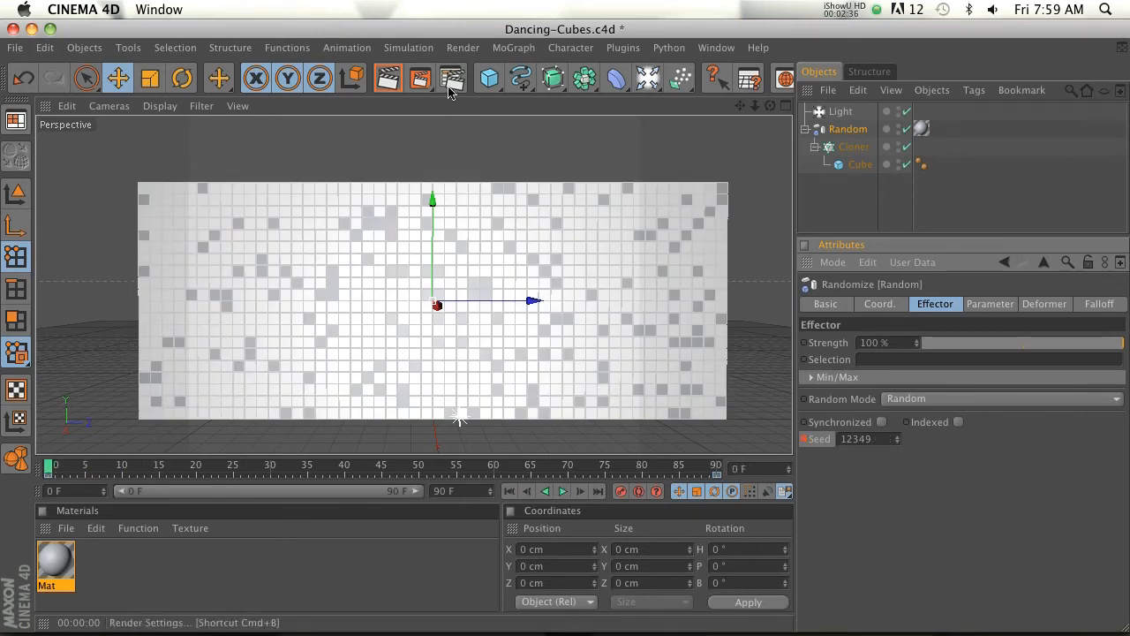
- Make a Full Render preview of frames 0 F to 90 F into the Picture Viewer
click(420, 78)
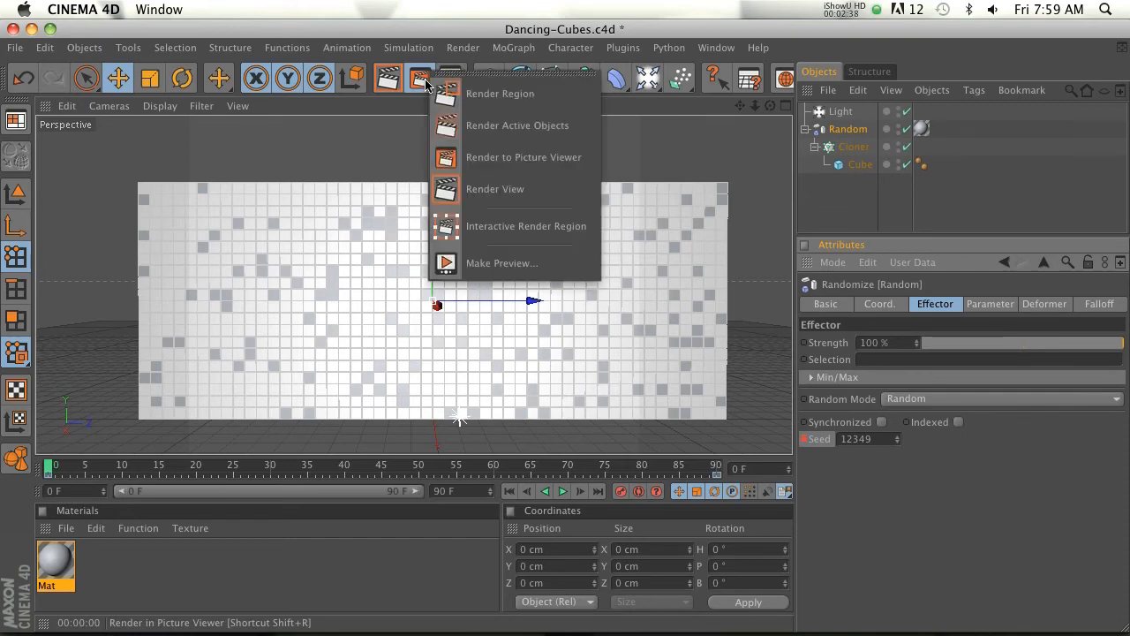
mouse_move(501, 263)
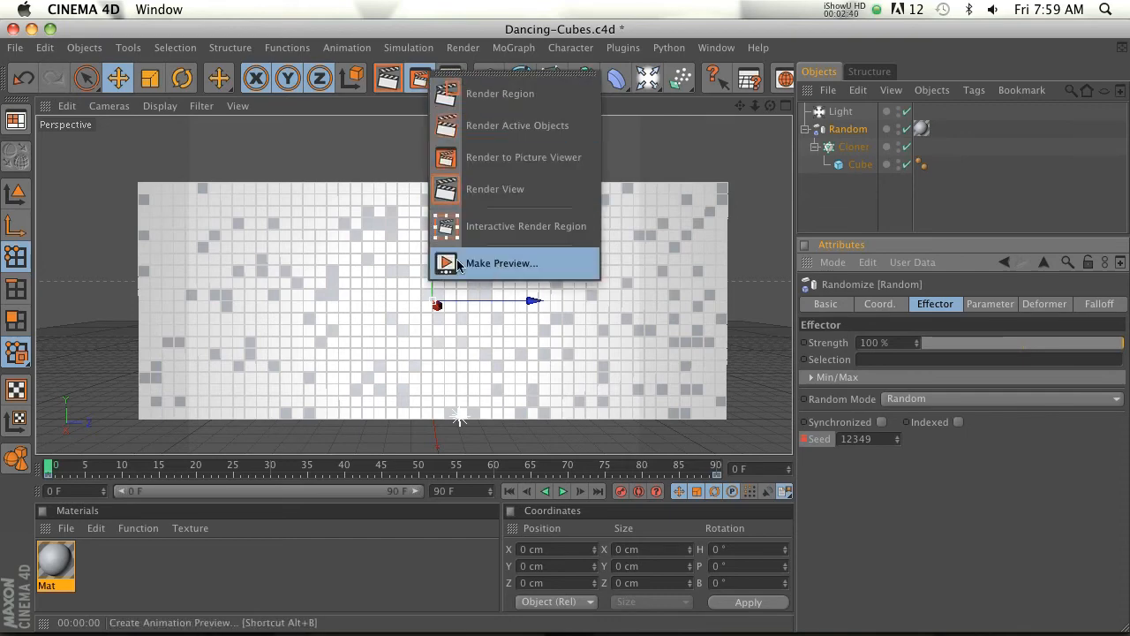
click(502, 264)
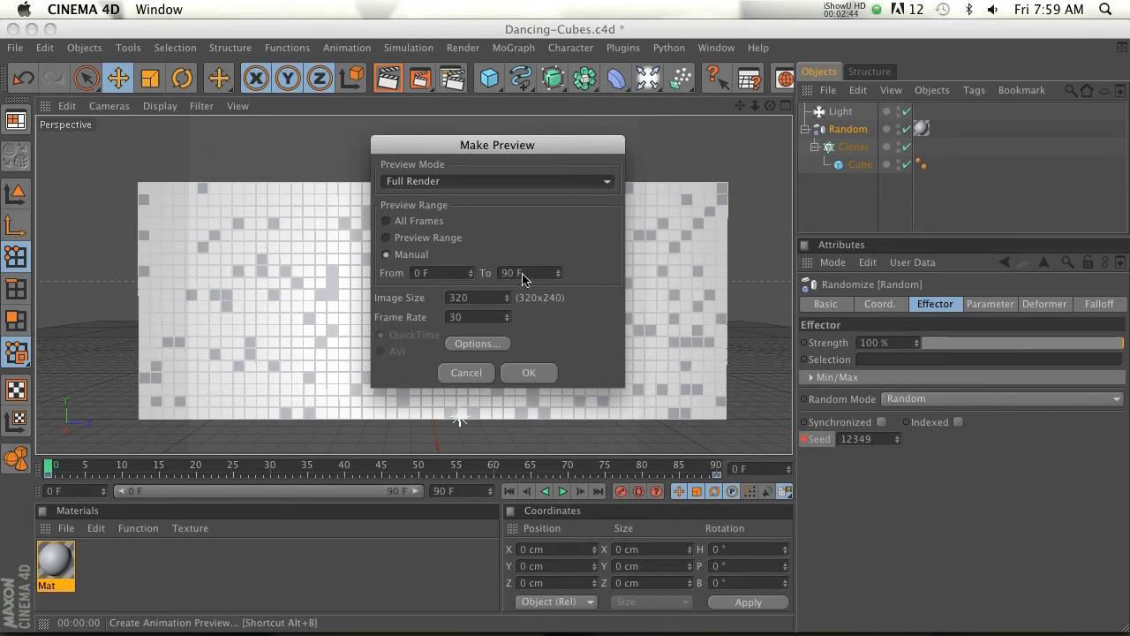
mouse_move(498, 361)
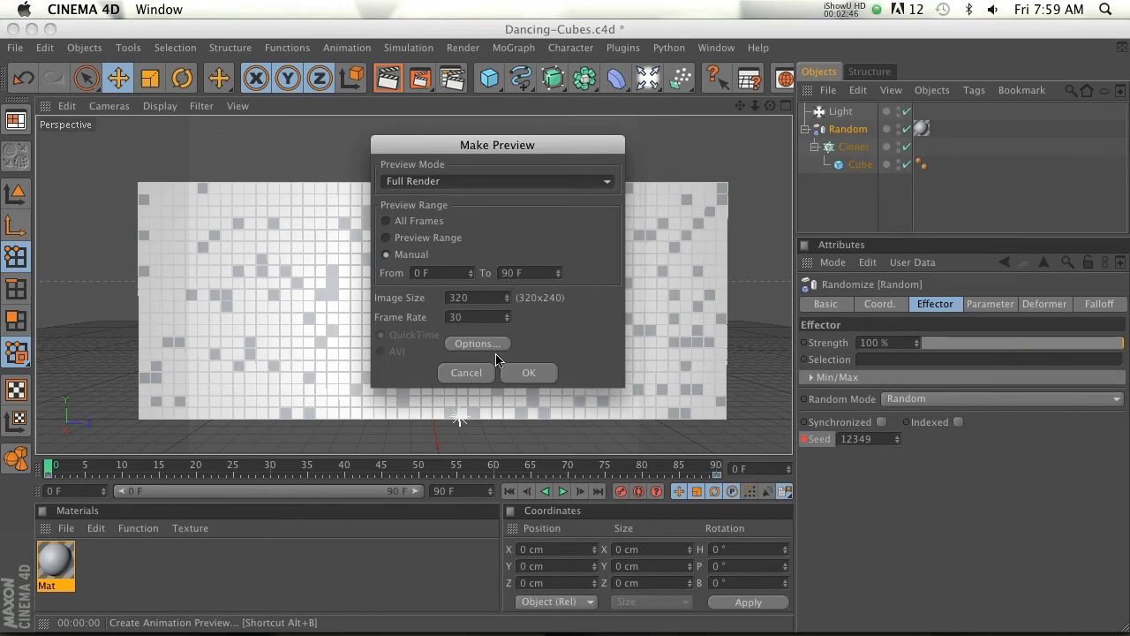
click(528, 371)
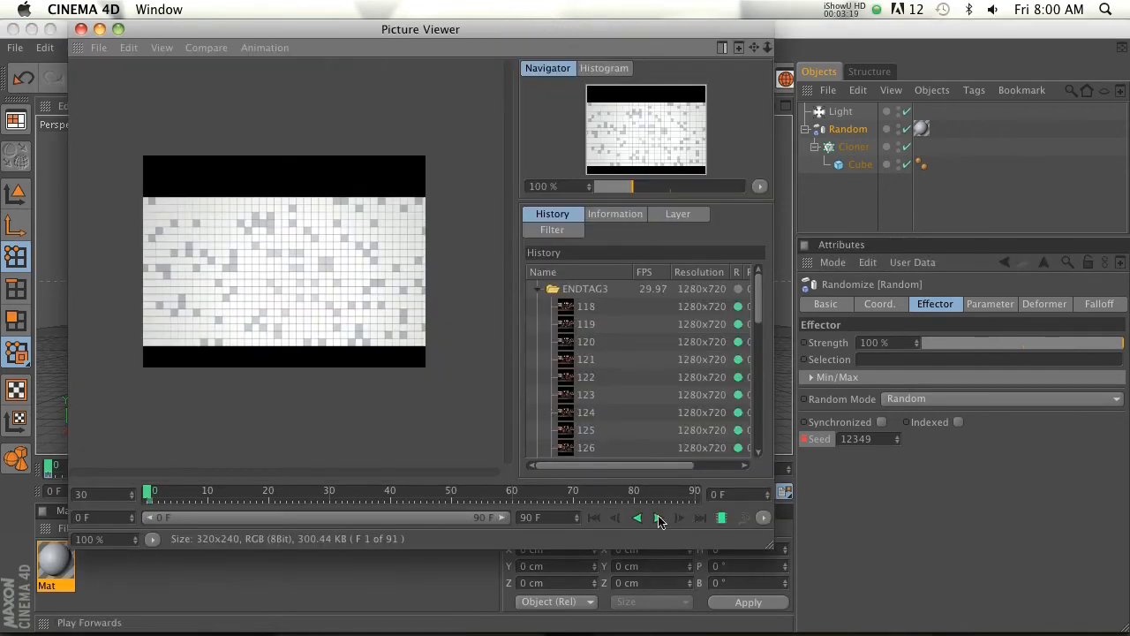
- Play the rendered preview forwards in the Picture Viewer
click(637, 517)
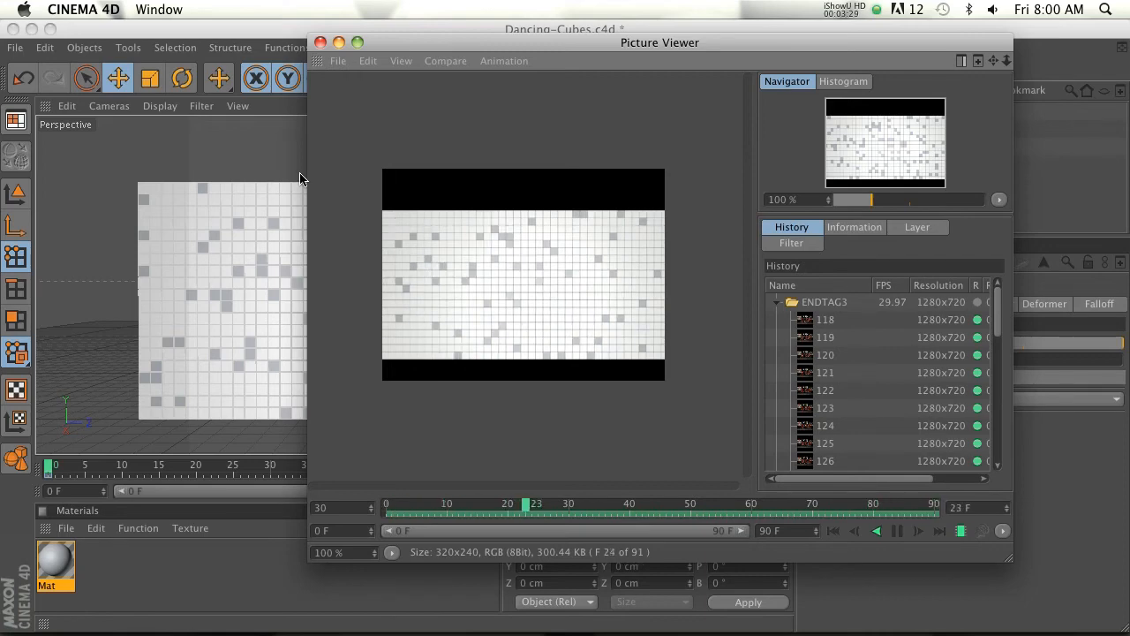
click(876, 529)
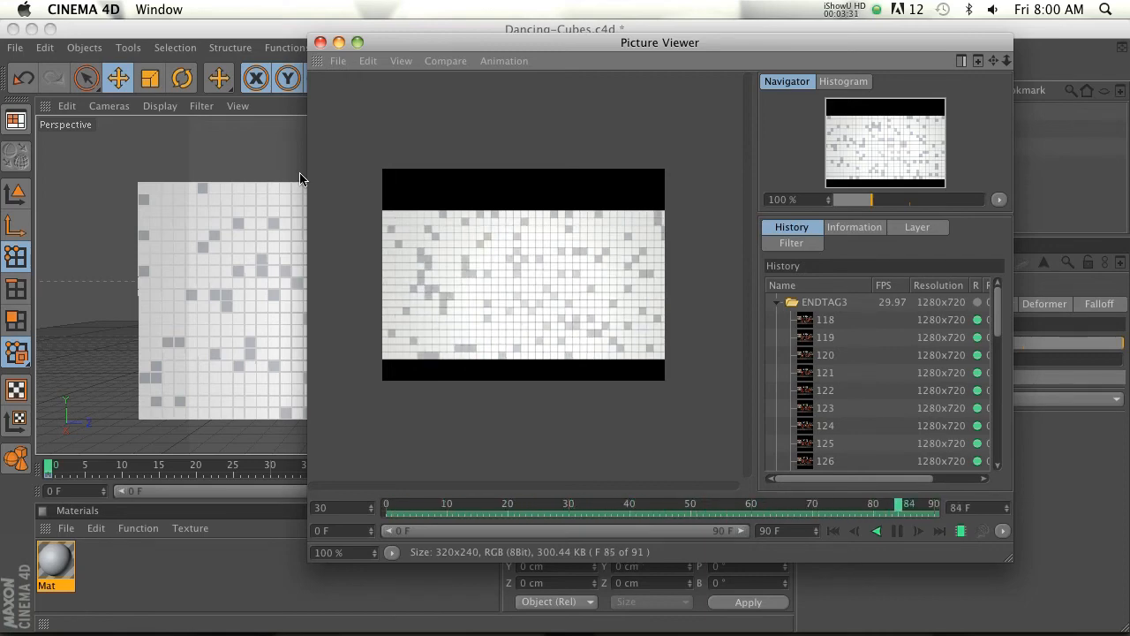